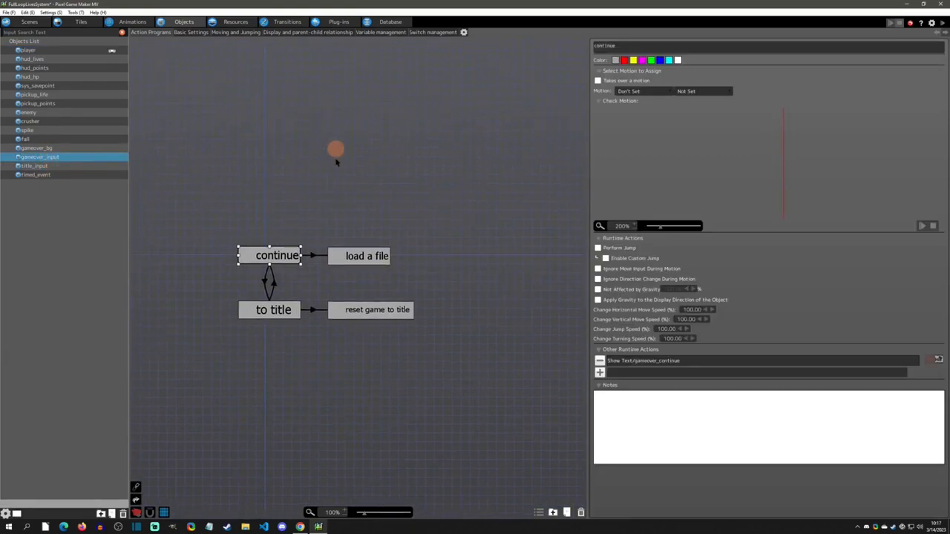
Show the crusher object's action program with its wait, down, hit, up and hit-player states
left_click(338, 21)
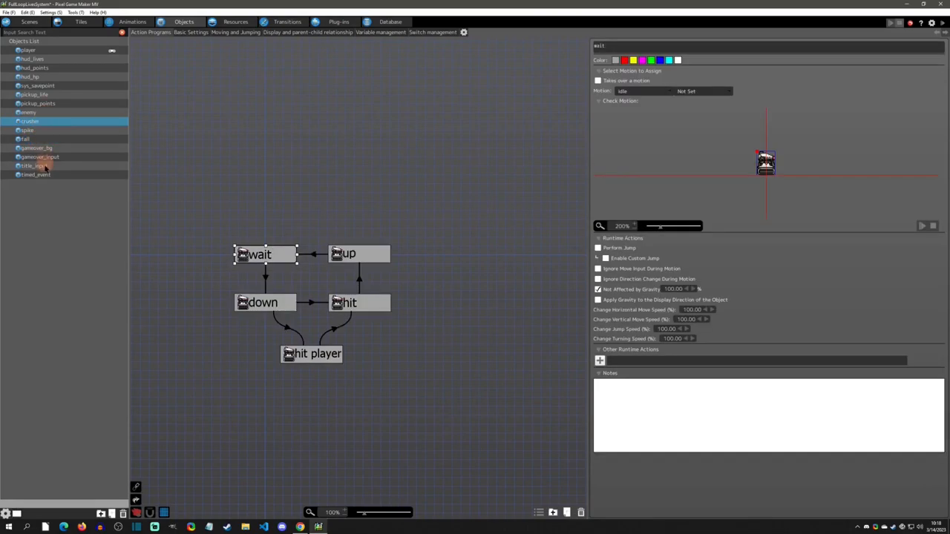
Open hud_lives and inspect the max-cap state that sets Lives to 99
left_click(27, 50)
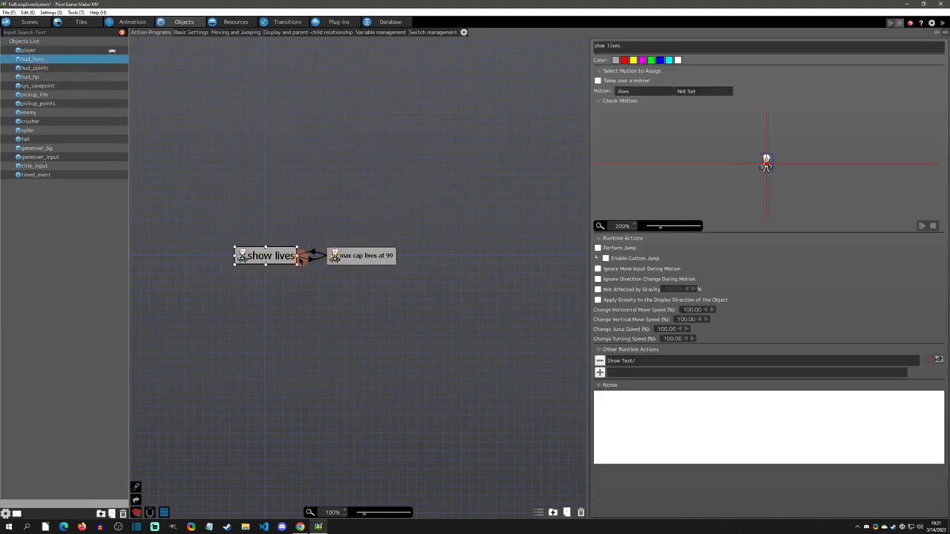
left_click(364, 255)
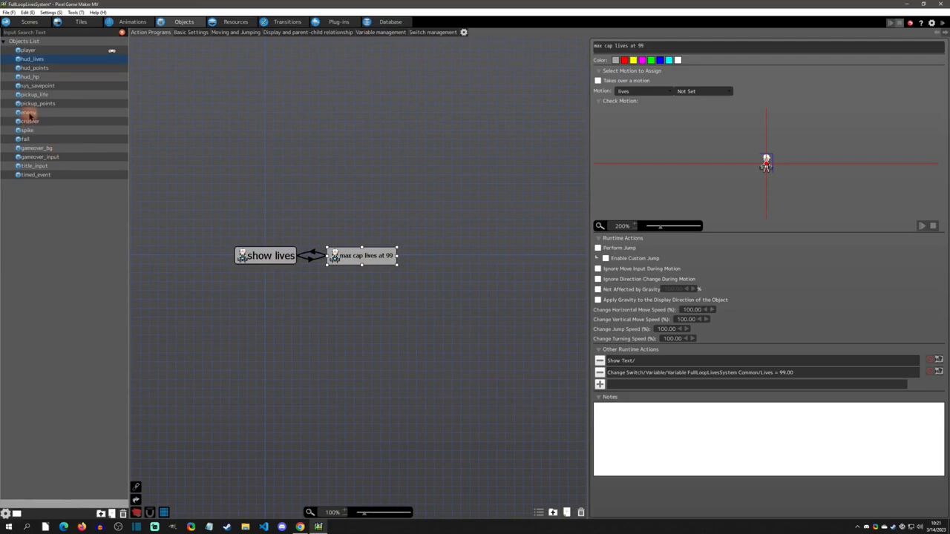